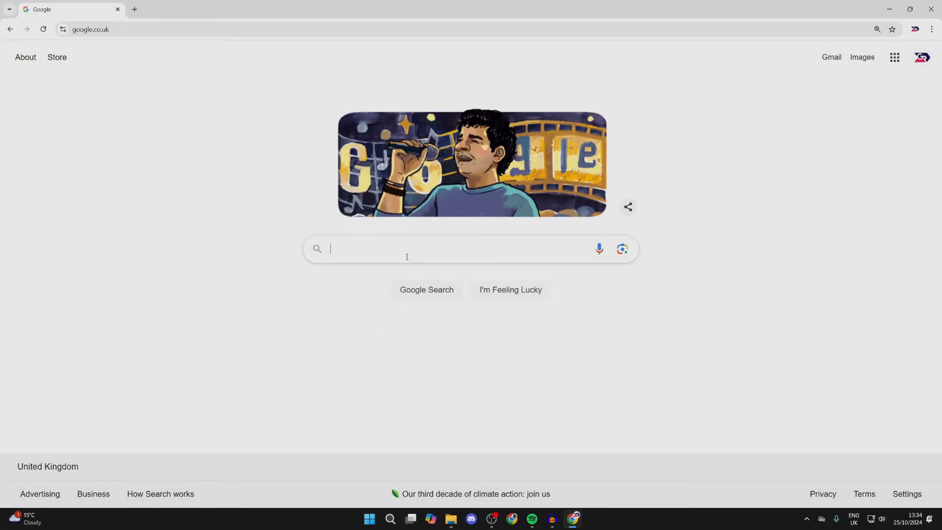
Step: Search Google for 'linkedin' and open the LinkedIn log in or sign up page
text(linkedin)
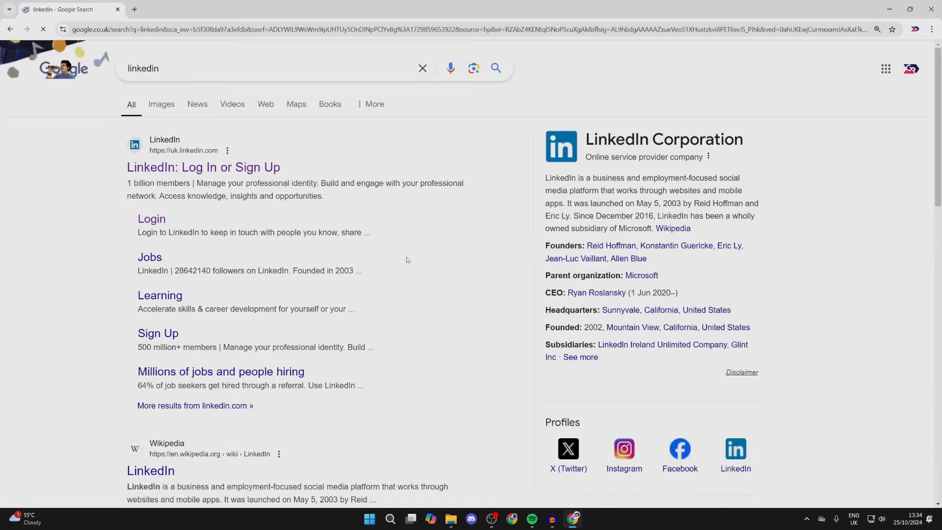
click(203, 167)
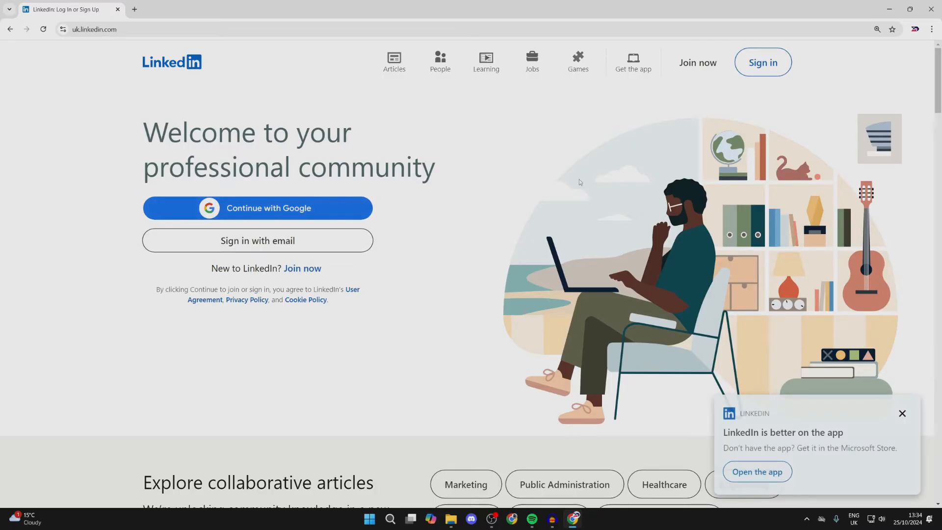
click(697, 63)
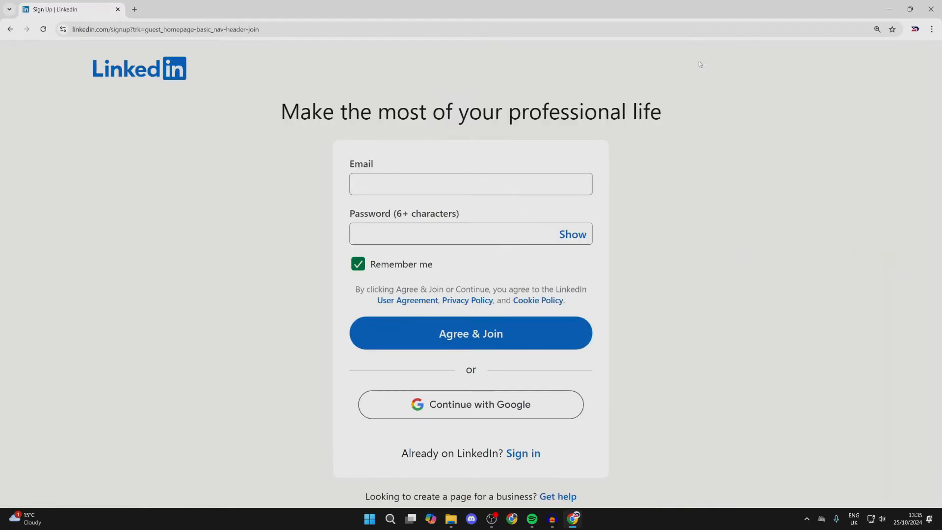
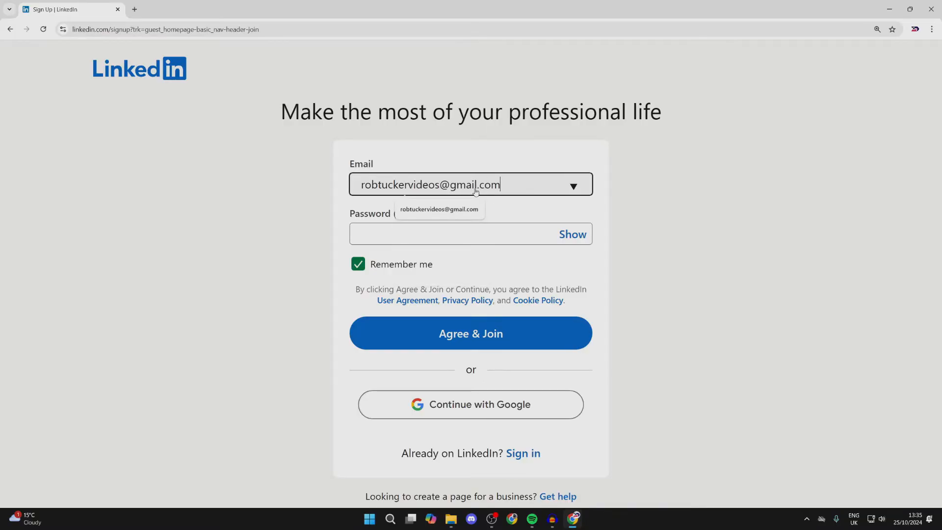
click(470, 333)
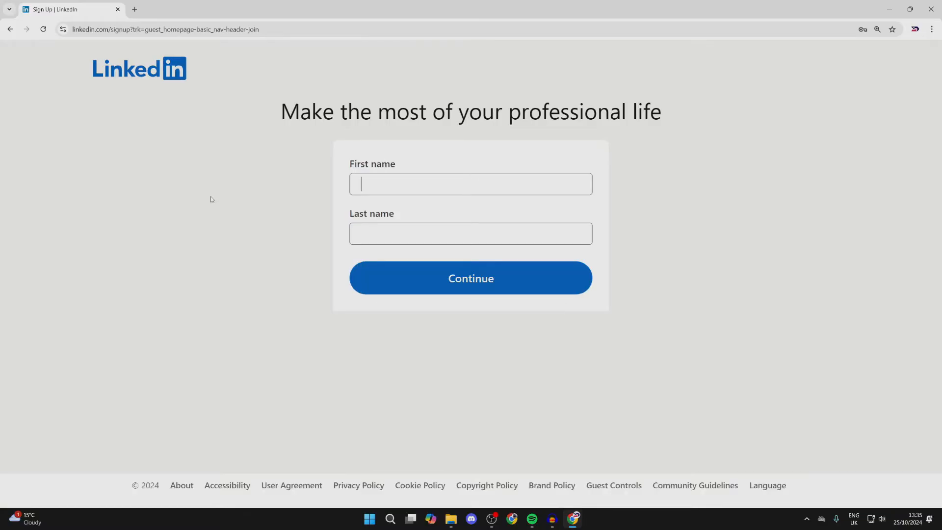
text(Tucker)
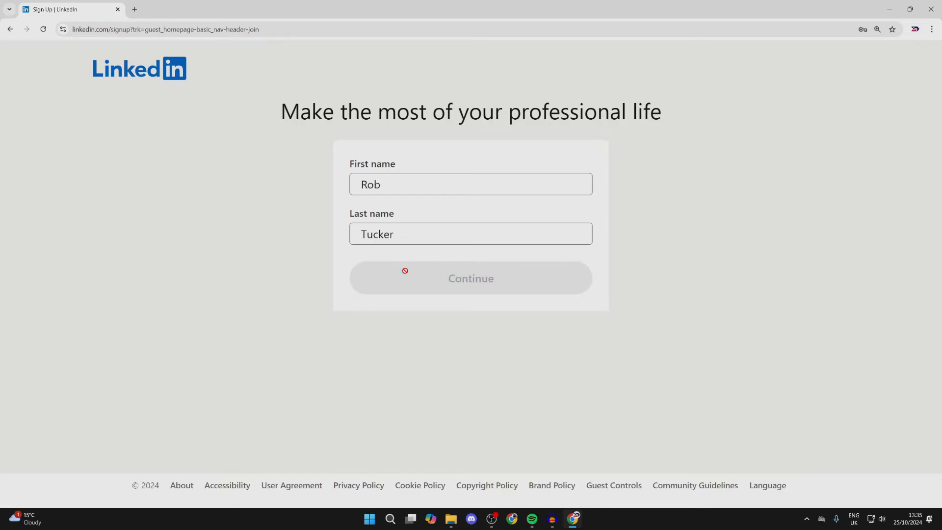
click(470, 278)
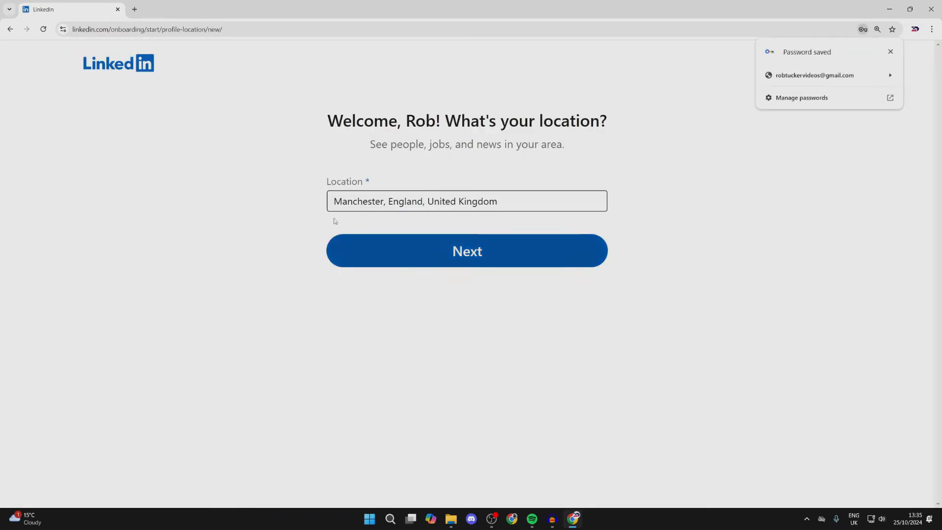
mouse_move(443, 221)
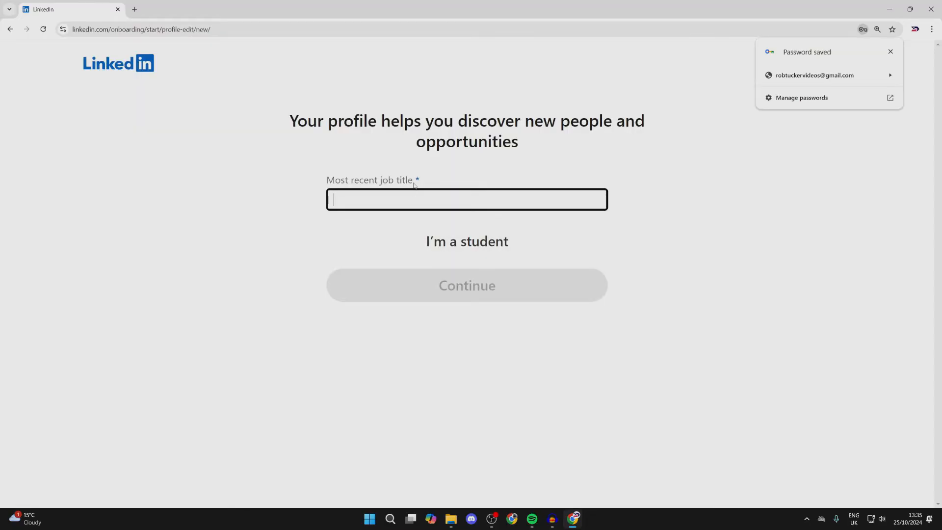
mouse_move(444, 170)
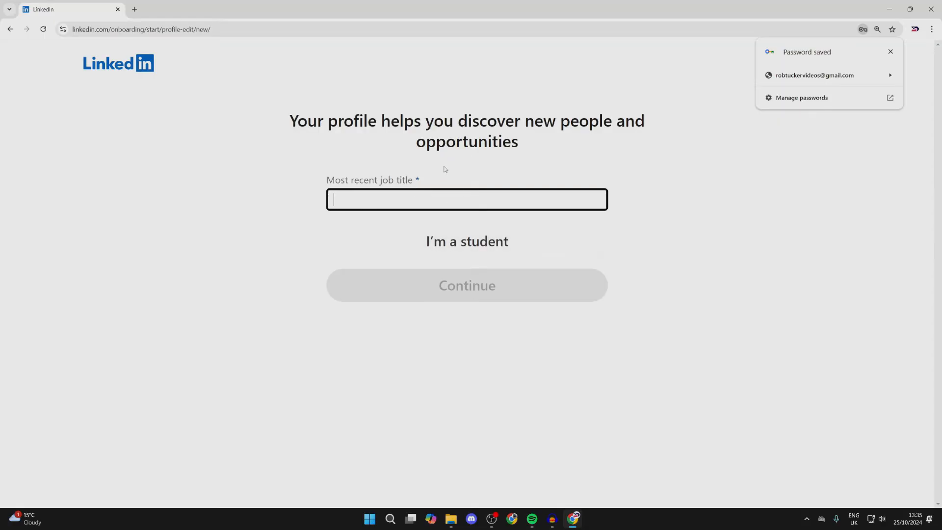
text(Content Creator)
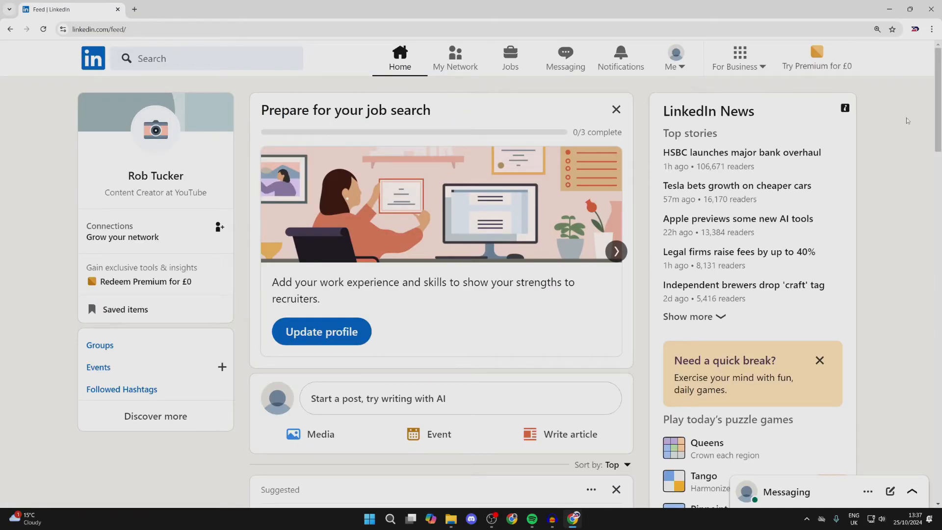
mouse_move(321, 331)
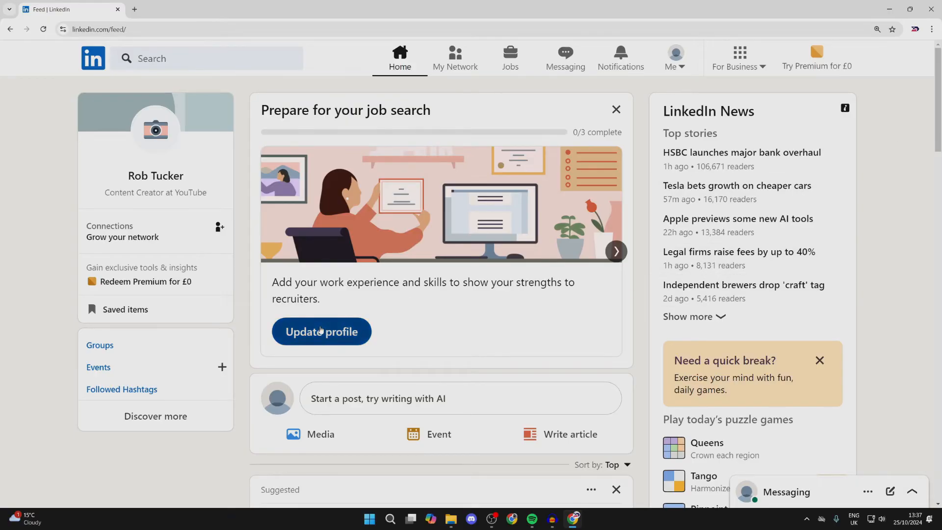
Step: Answer the work experience prompt from the feed and head toward the Me menu
click(322, 331)
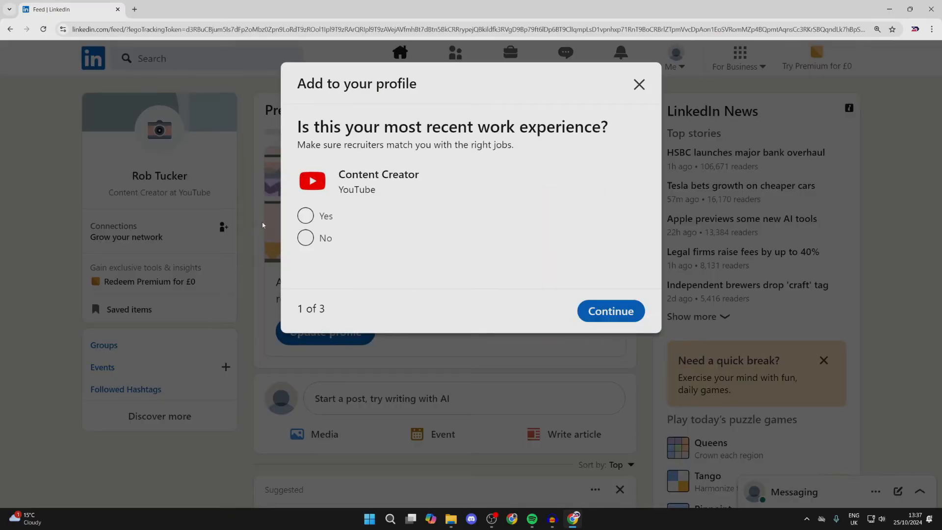
click(609, 311)
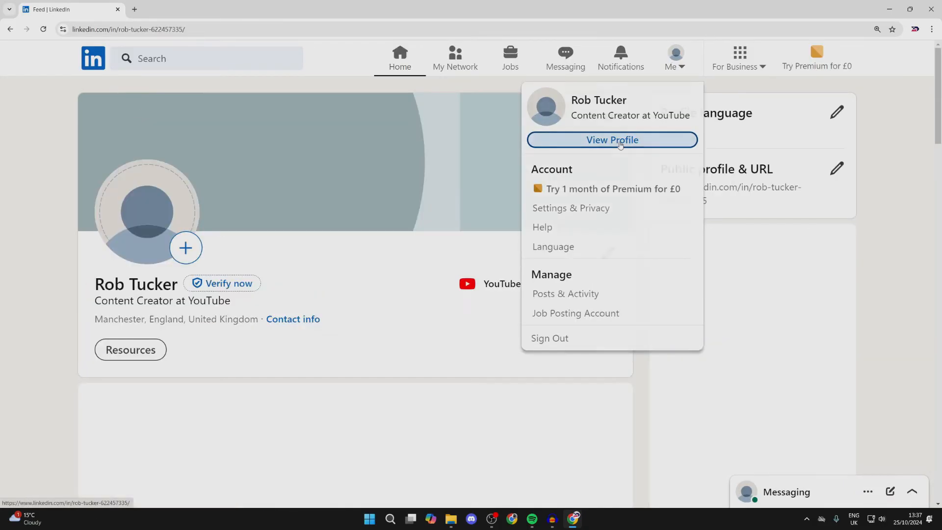
click(611, 139)
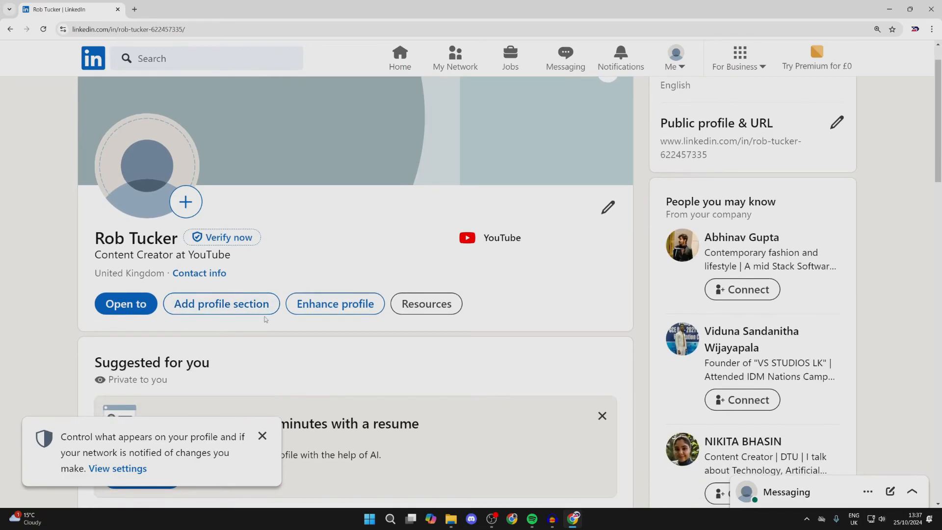
click(606, 208)
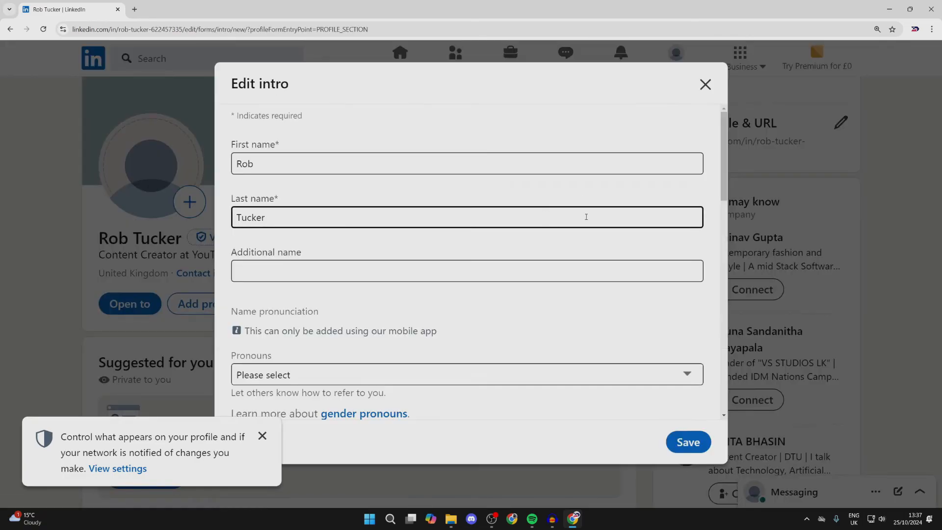
scroll(down, 3)
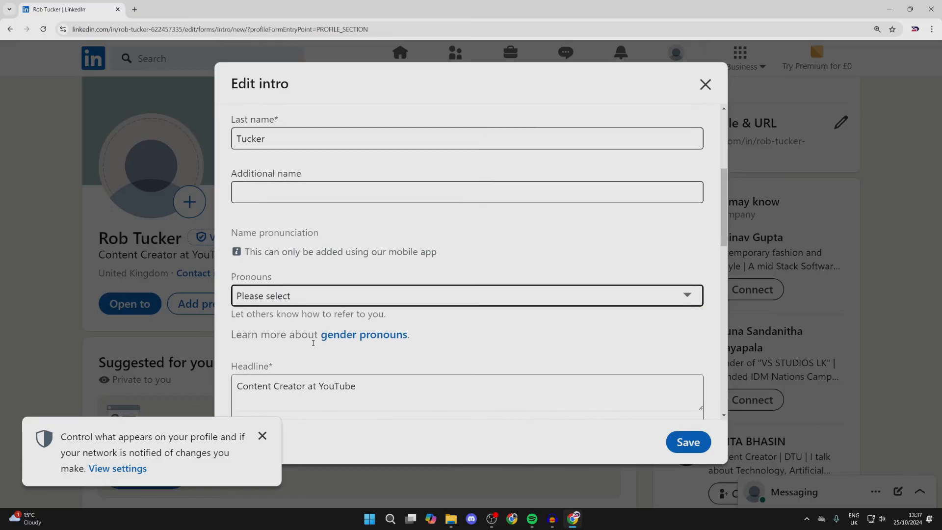
scroll(down, 3)
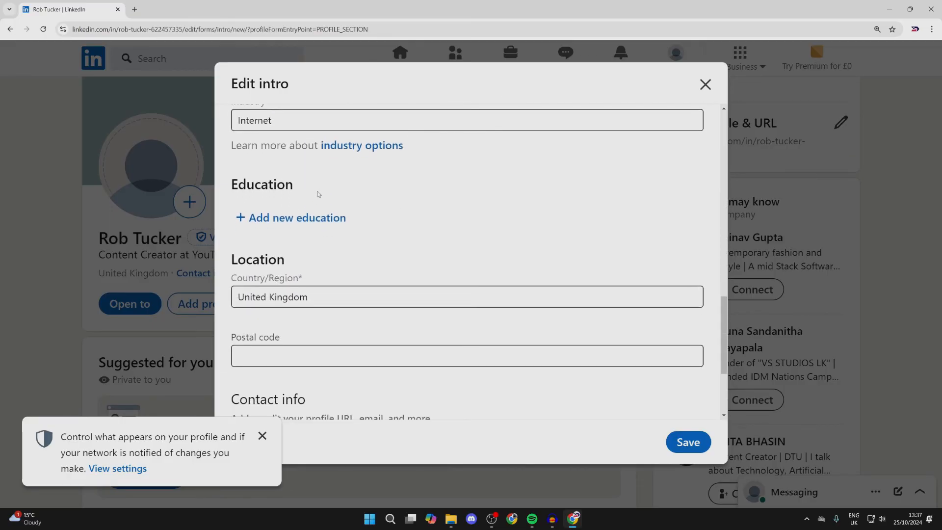
scroll(up, 3)
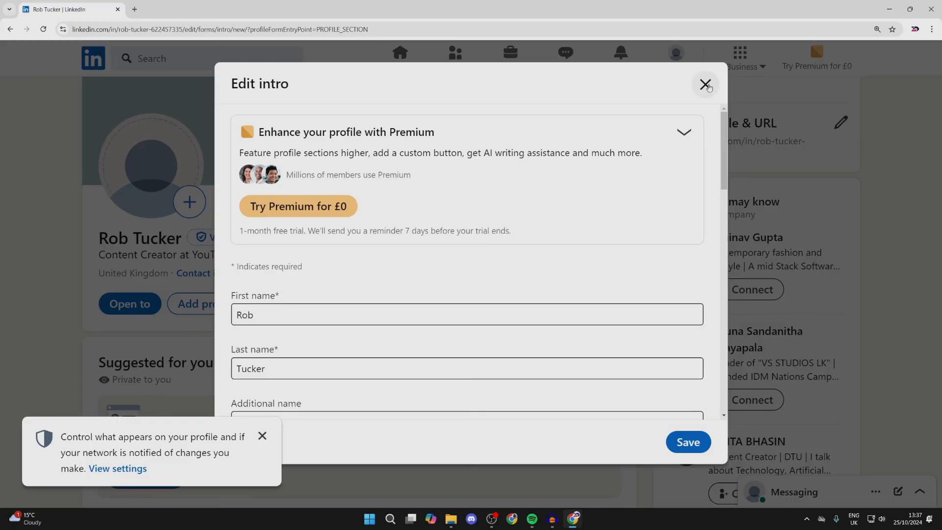
click(706, 84)
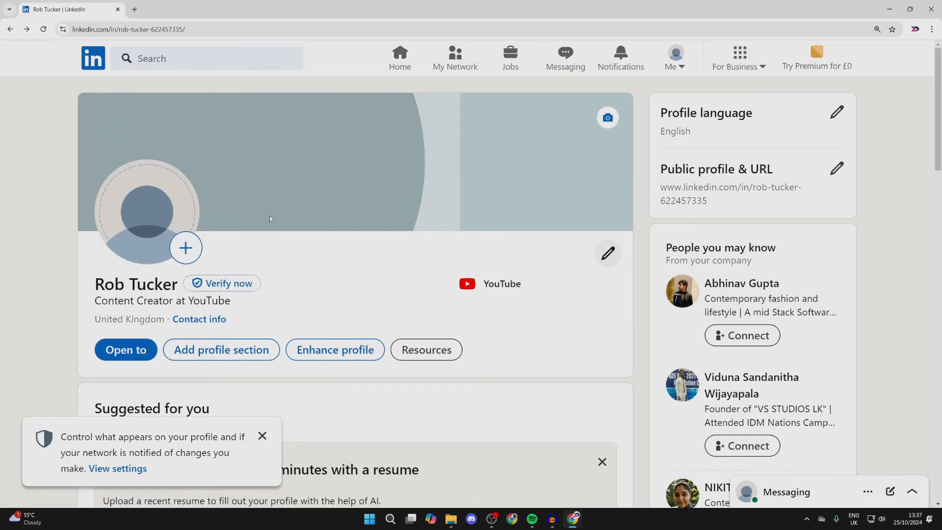
mouse_move(116, 183)
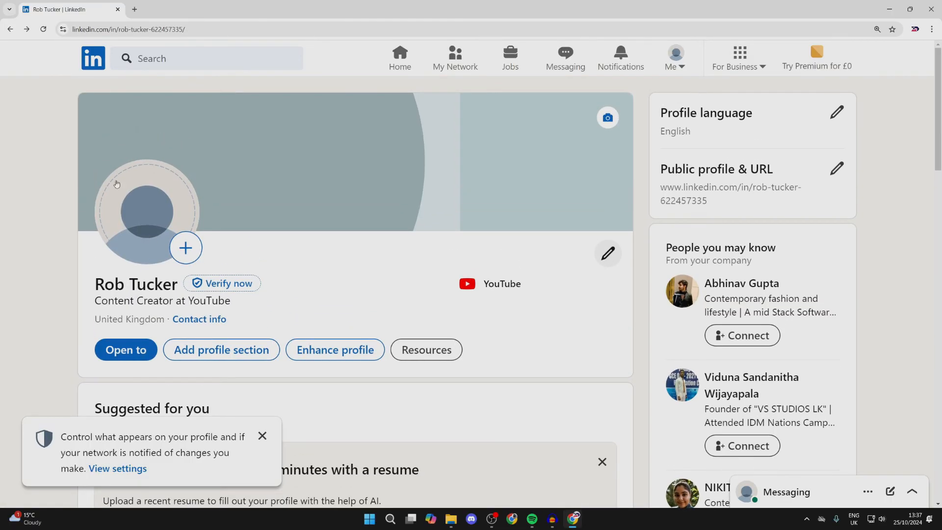
scroll(down, 3)
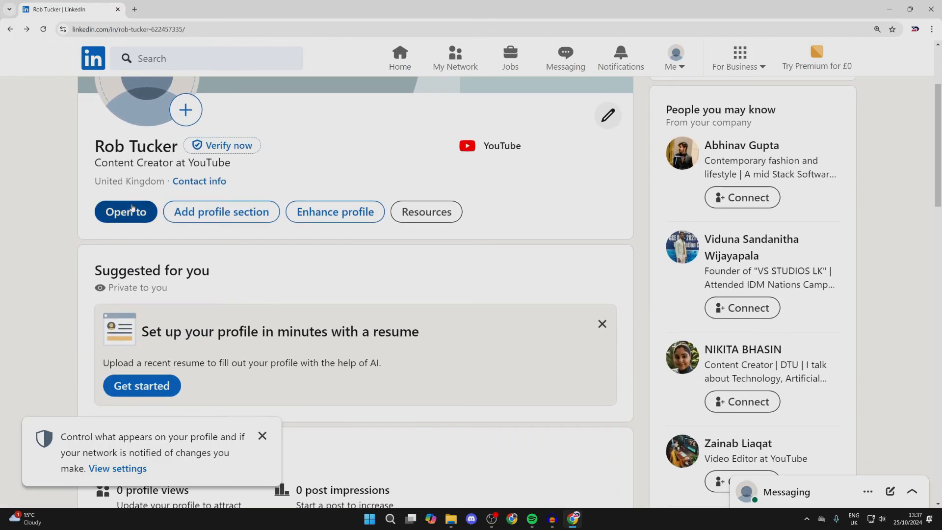
click(221, 212)
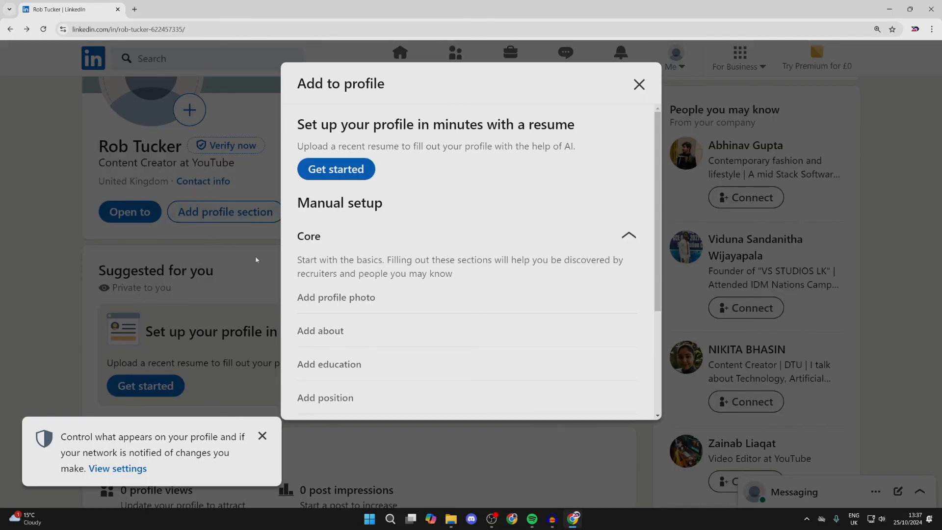
click(637, 84)
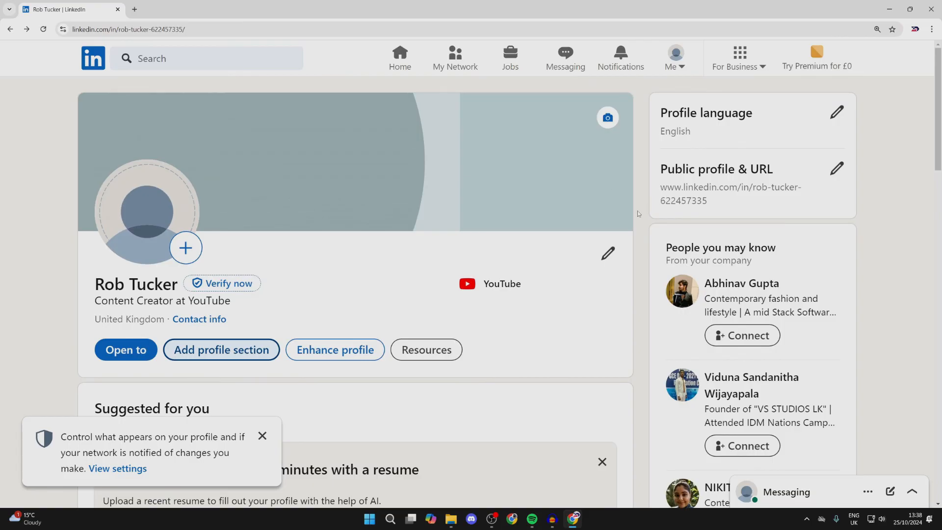